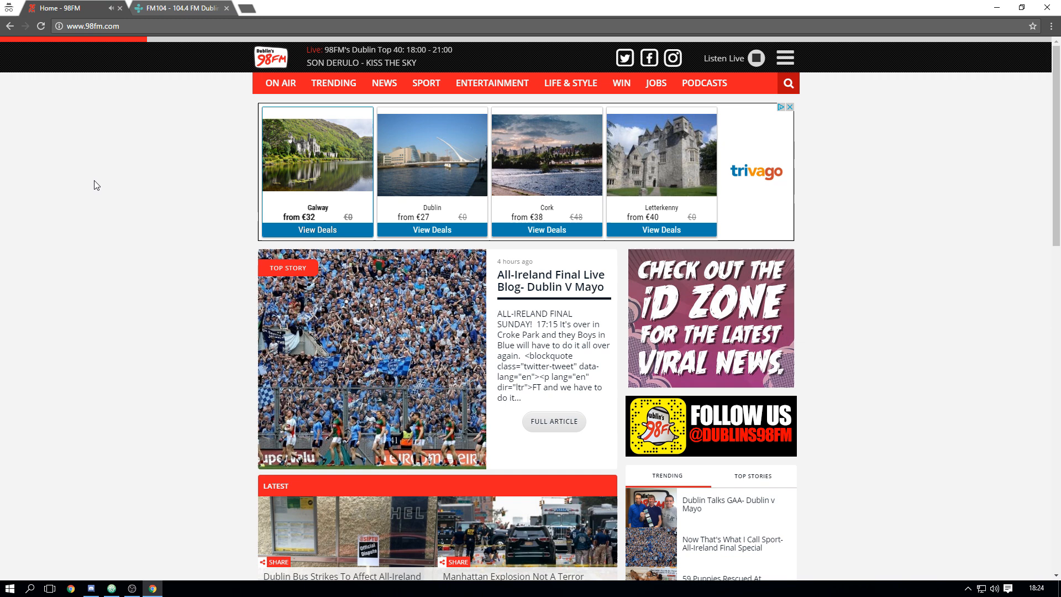
# - Open DevTools on the 98FM homepage and switch to the Network panel
pyautogui.rightClick(95, 185)
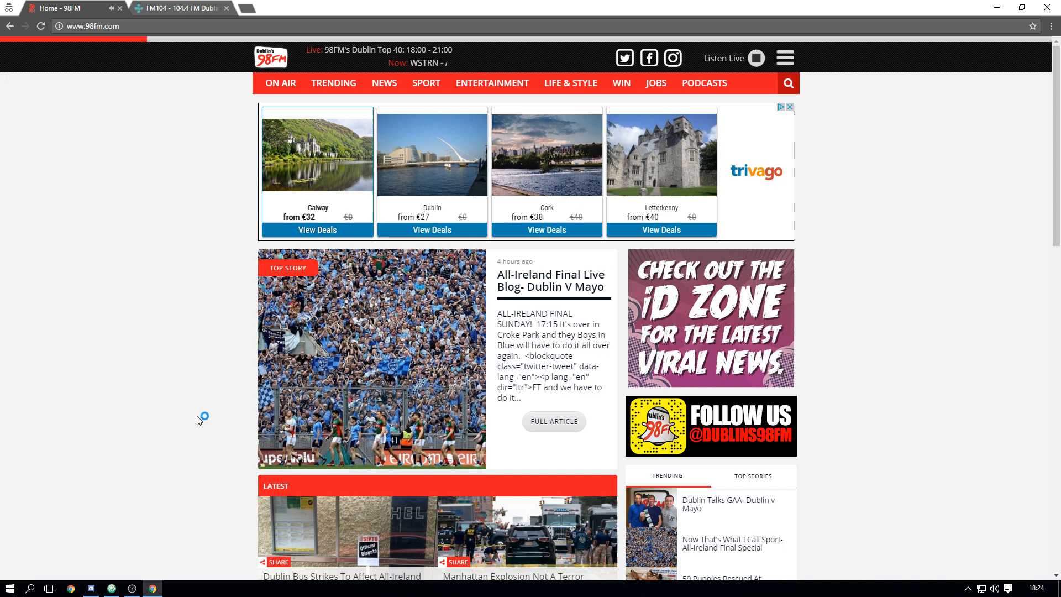
pyautogui.press('F12')
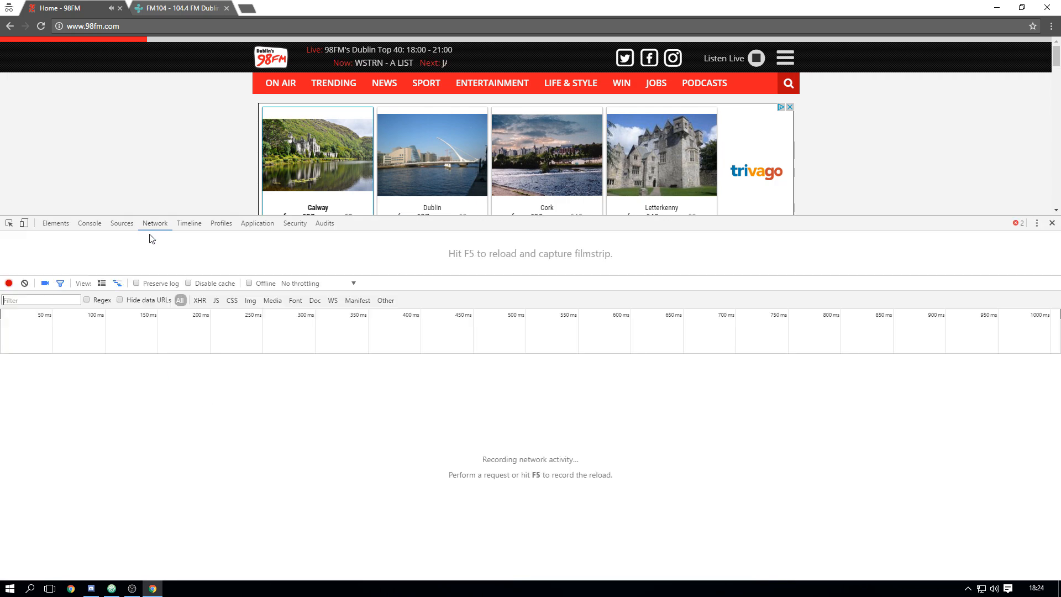
pyautogui.click(294, 223)
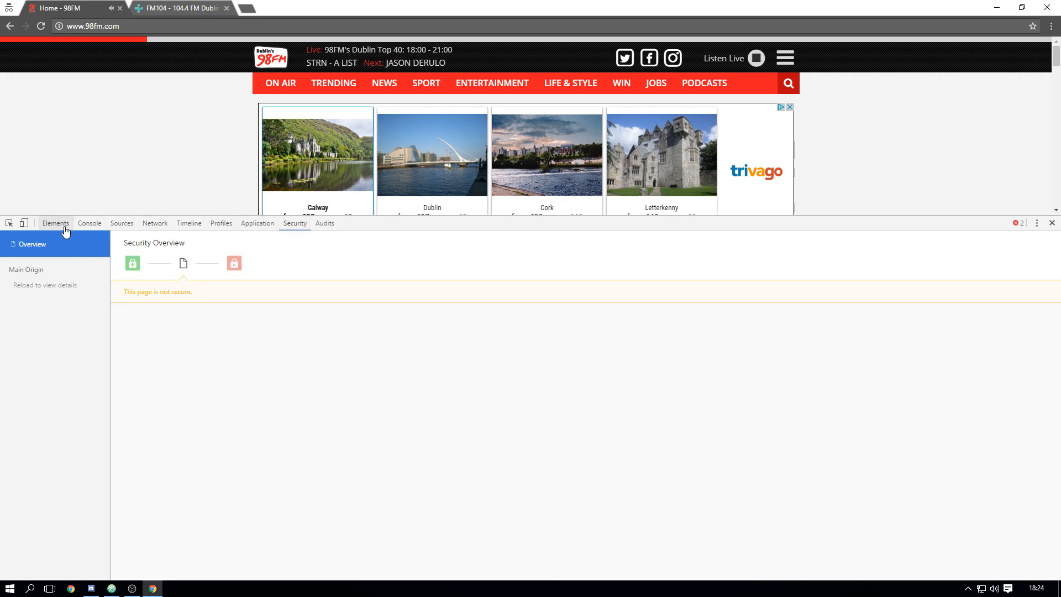
pyautogui.click(154, 223)
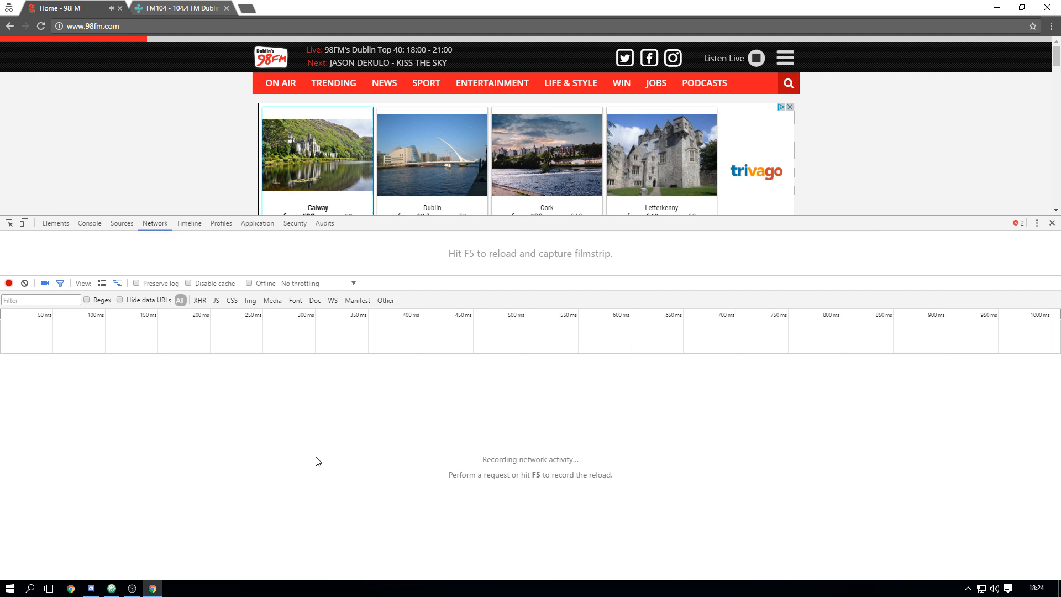
# - Reload 98FM and sort requests by time descending, bringing 98_FM.mp3 to the top
pyautogui.press('f5')
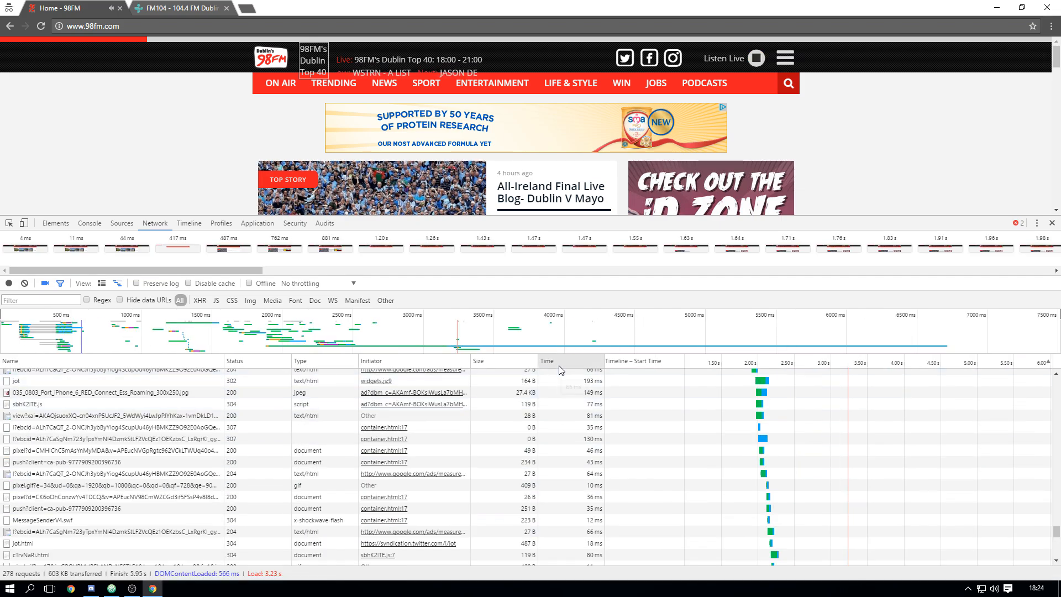
pyautogui.click(546, 361)
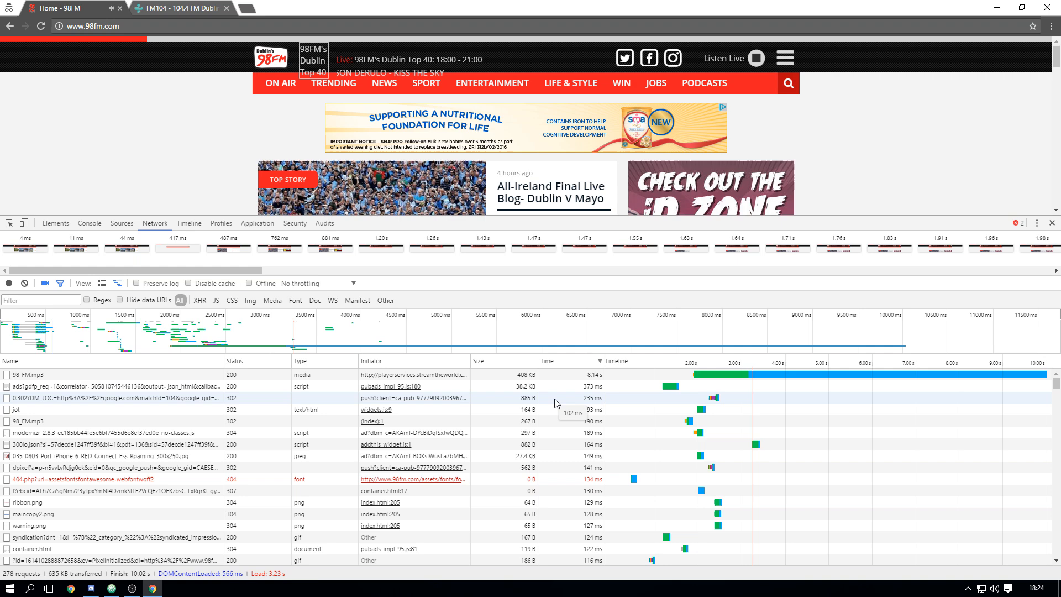
pyautogui.click(477, 360)
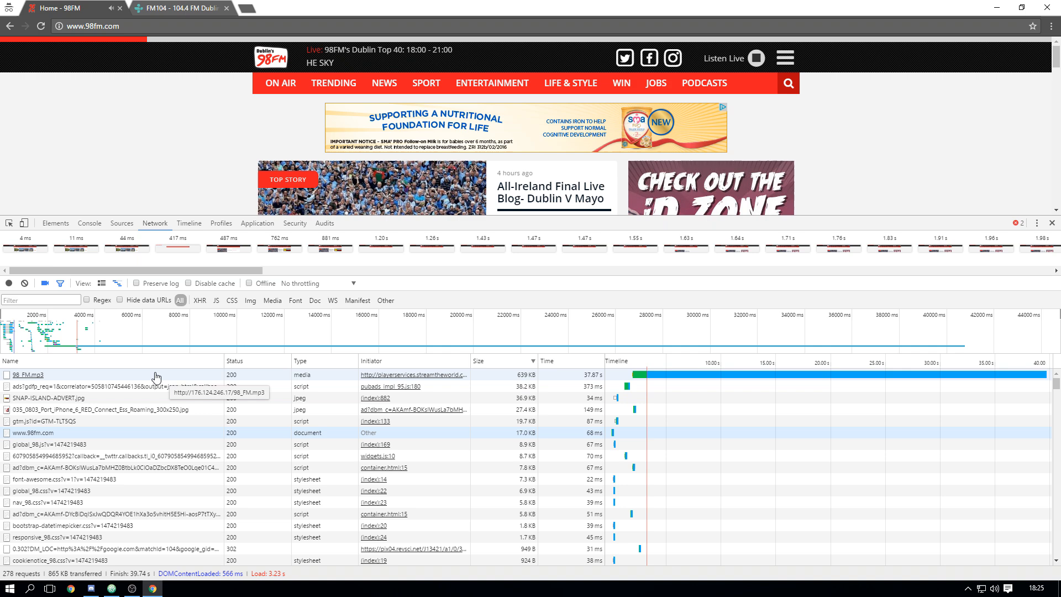
pyautogui.click(27, 374)
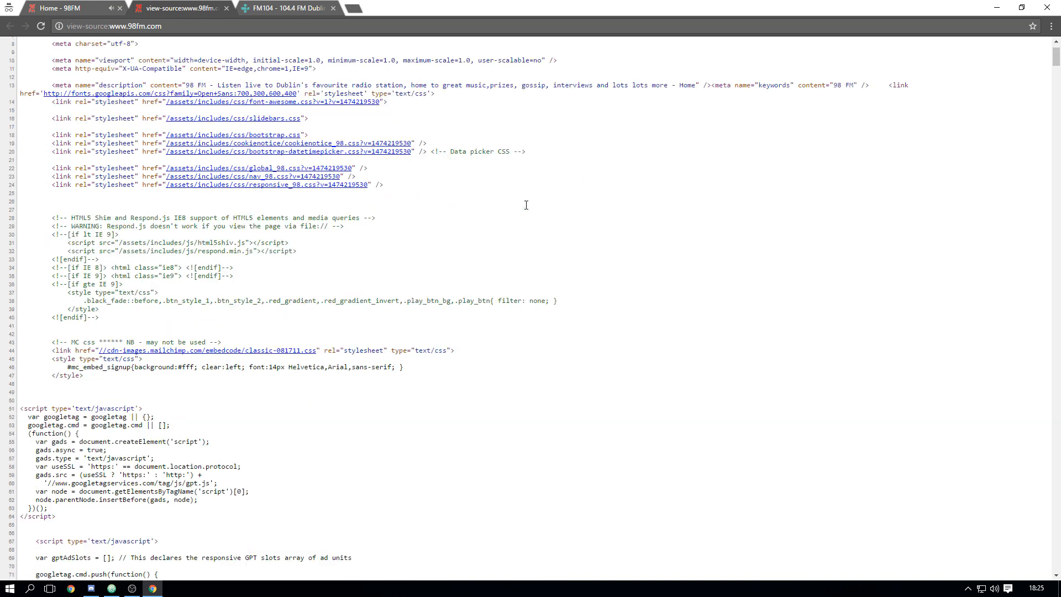
pyautogui.scroll(-3)
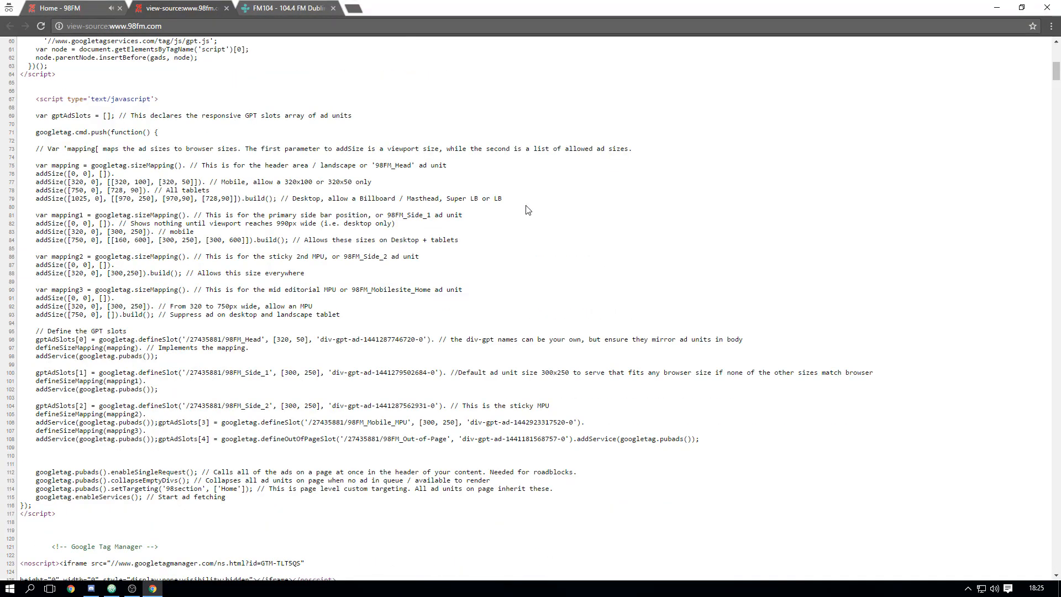
pyautogui.scroll(-3)
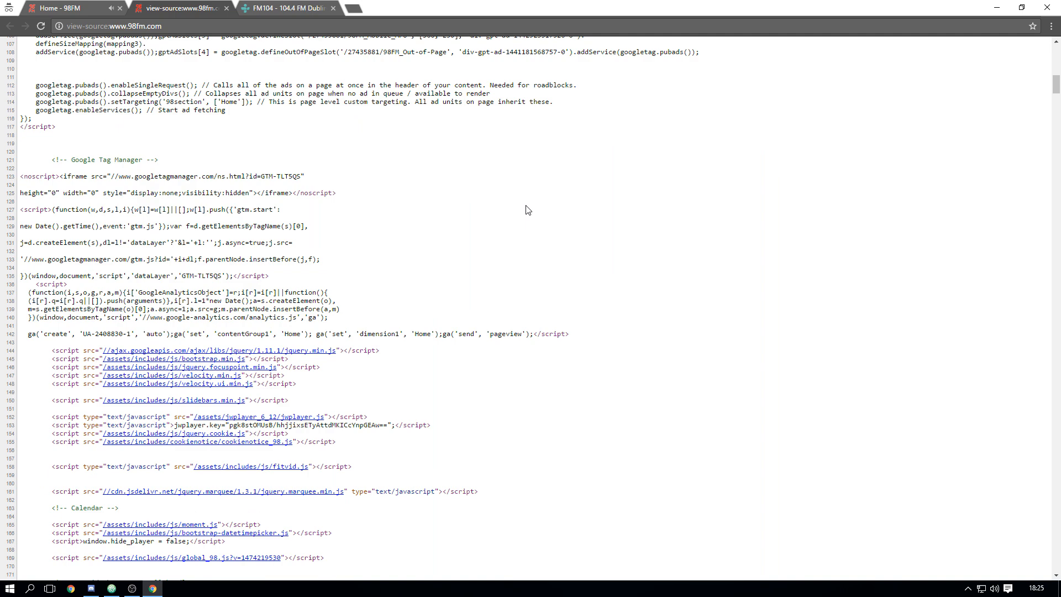
pyautogui.scroll(-3)
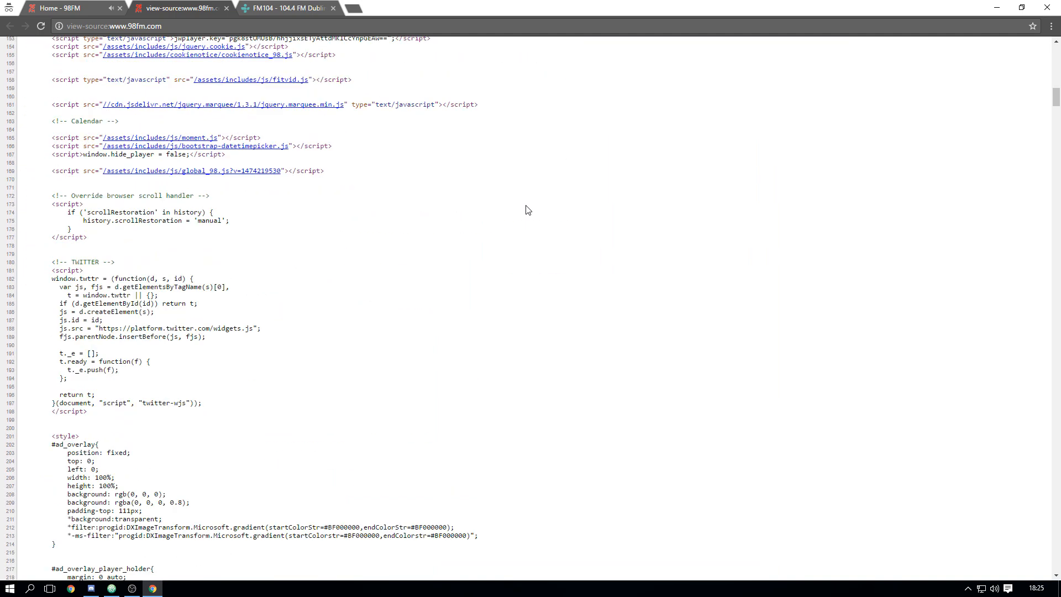
pyautogui.scroll(-3)
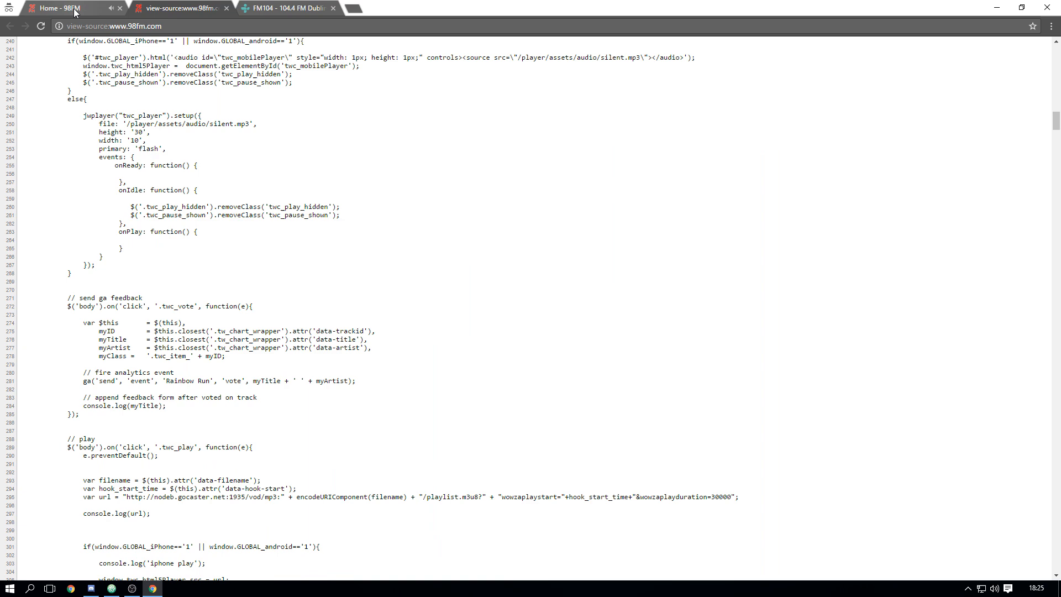
# - Move from the 98FM tabs to the FM104 TuneIn station page
pyautogui.click(61, 8)
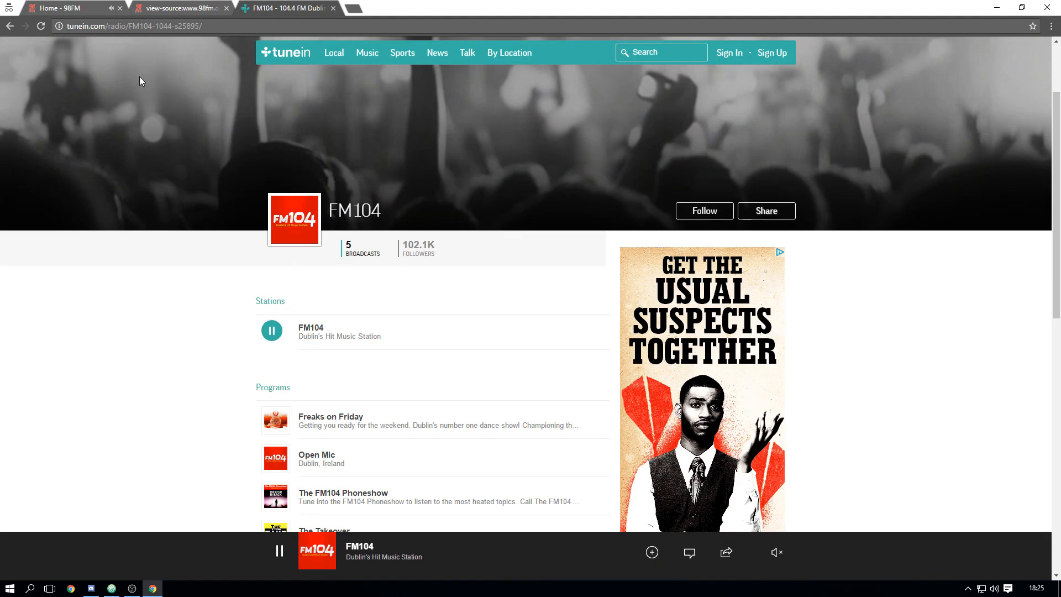
pyautogui.click(68, 7)
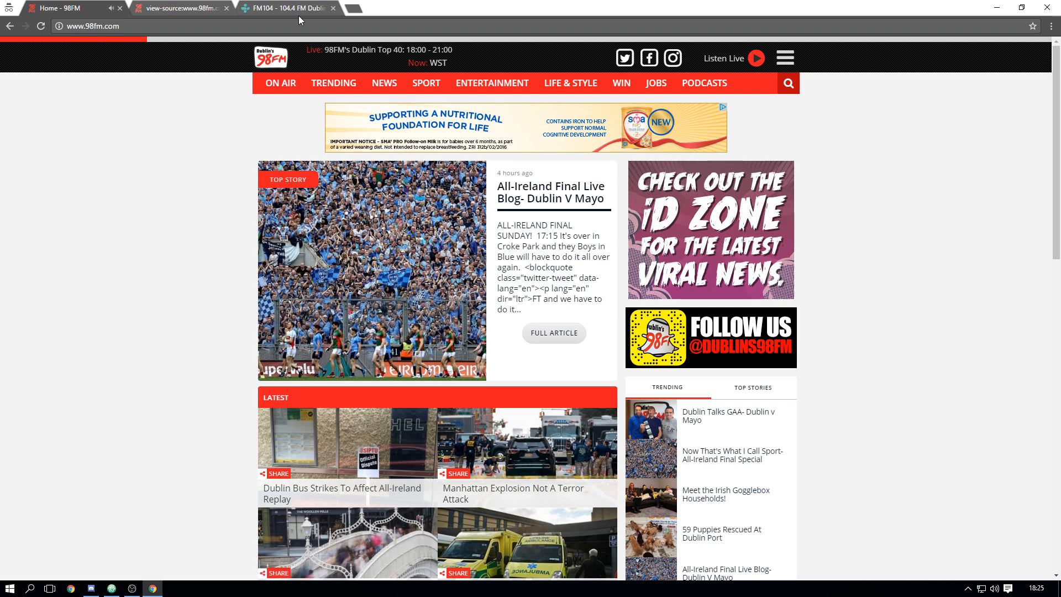
pyautogui.click(284, 7)
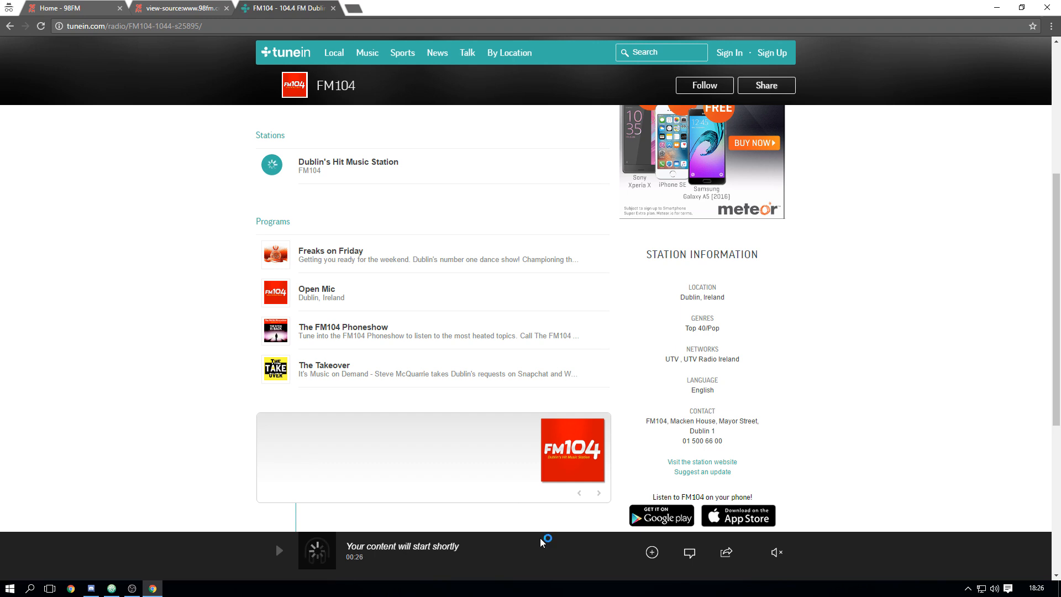
# - Open DevTools with F12 on the FM104 TuneIn page and reload with F5
pyautogui.press('F12')
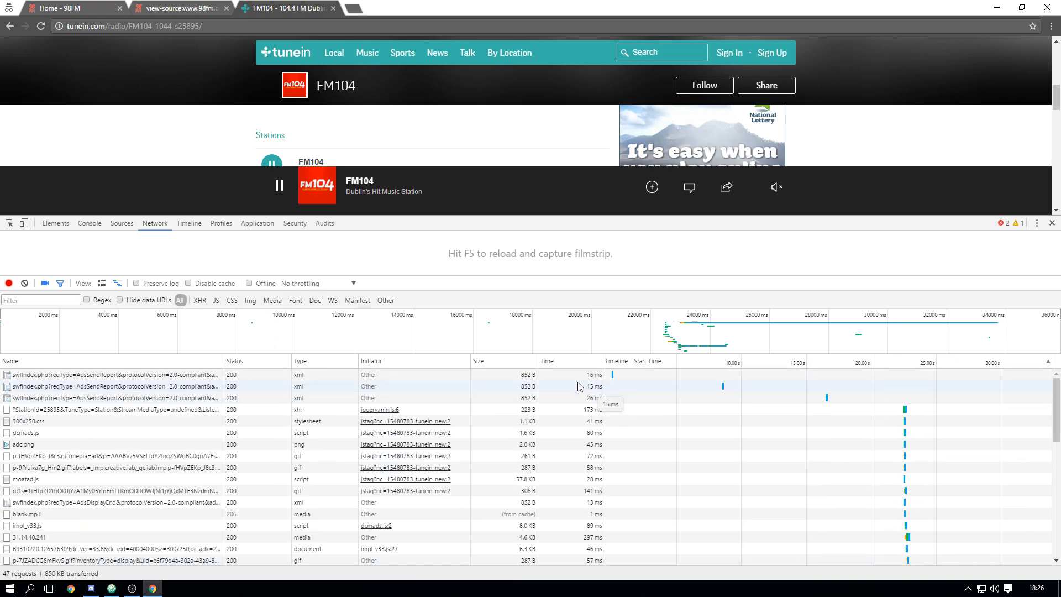
pyautogui.press('F5')
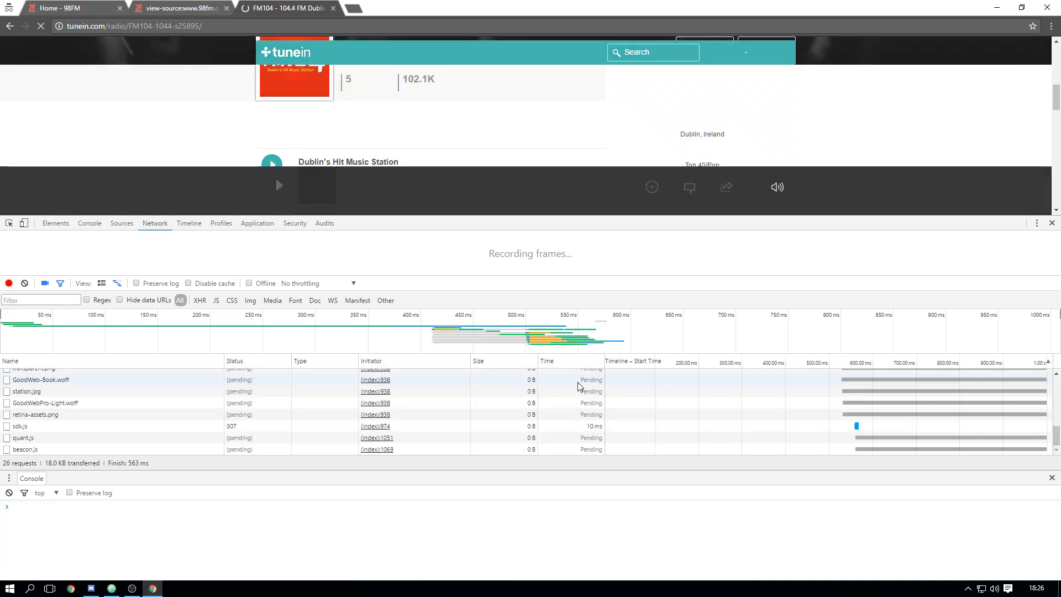